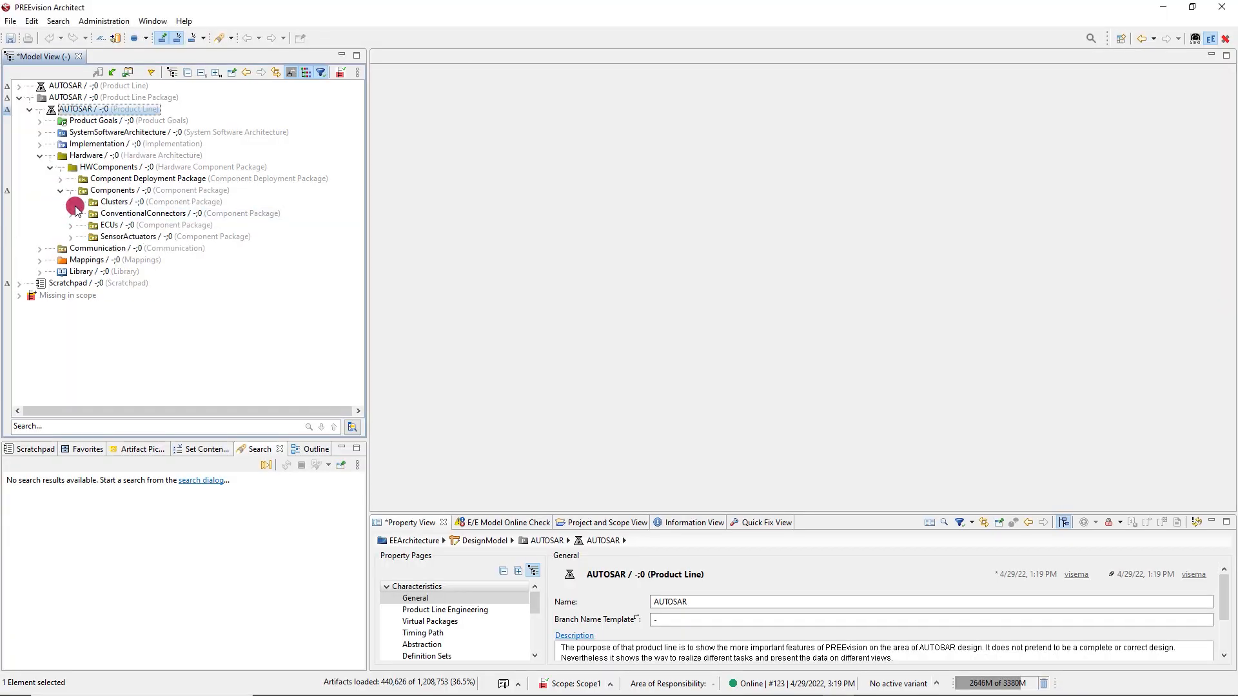
# - Expand the ECUs and SensorActuators folders, then select the Components package
pyautogui.click(71, 225)
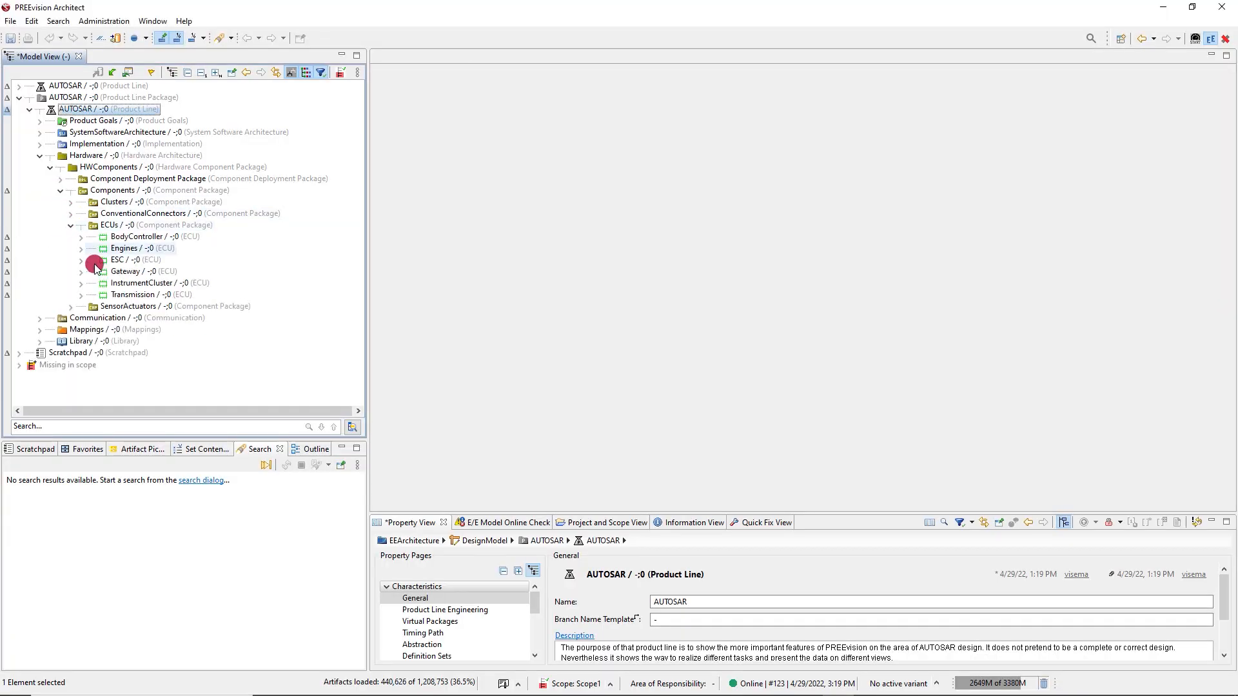
pyautogui.click(81, 307)
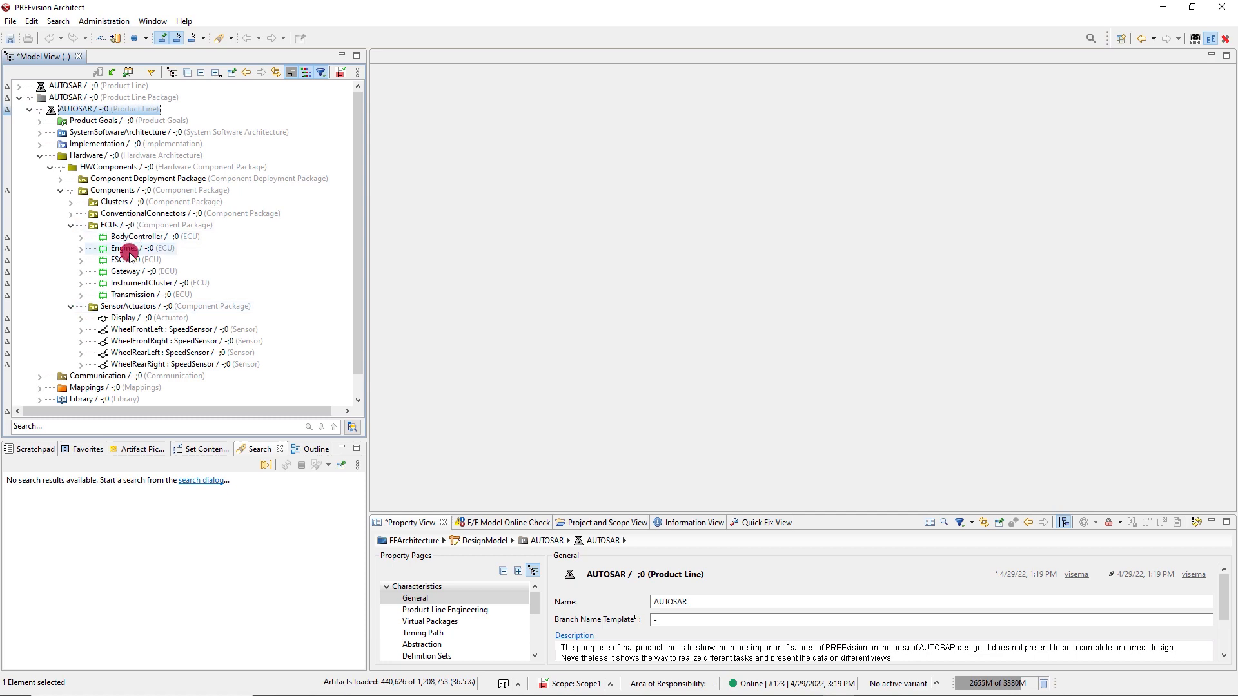
pyautogui.click(112, 190)
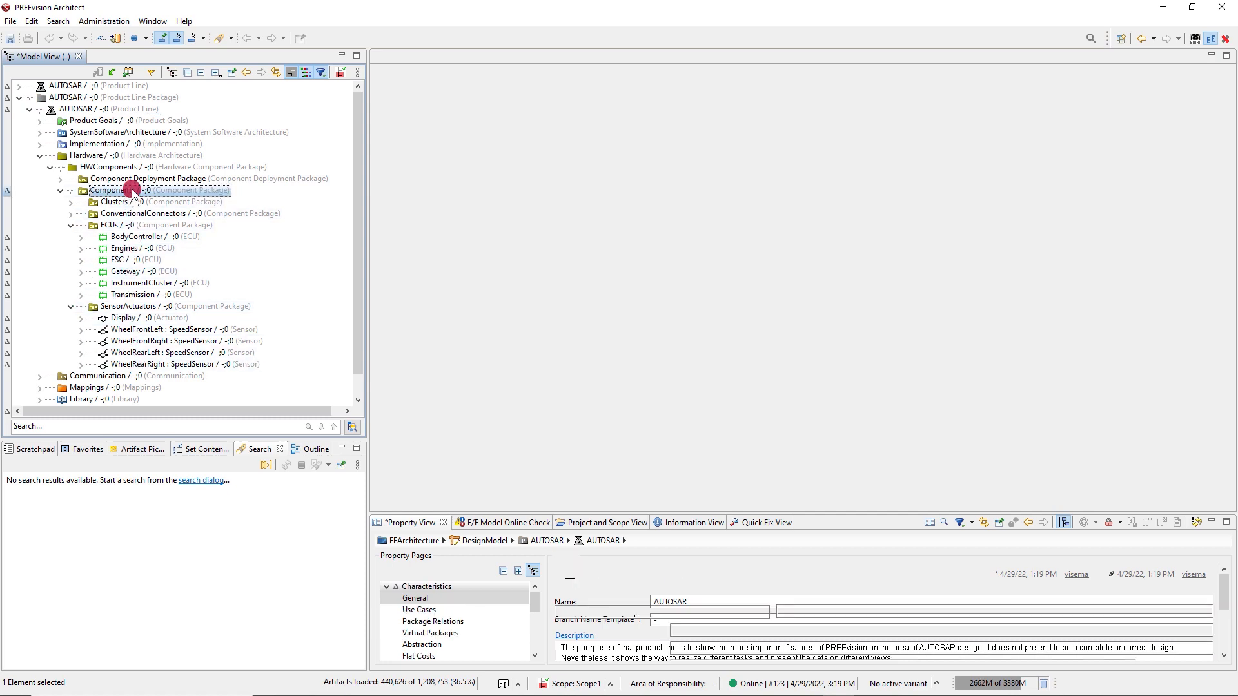
# - Add a new network diagram named Network View to the Components package
pyautogui.rightClick(119, 190)
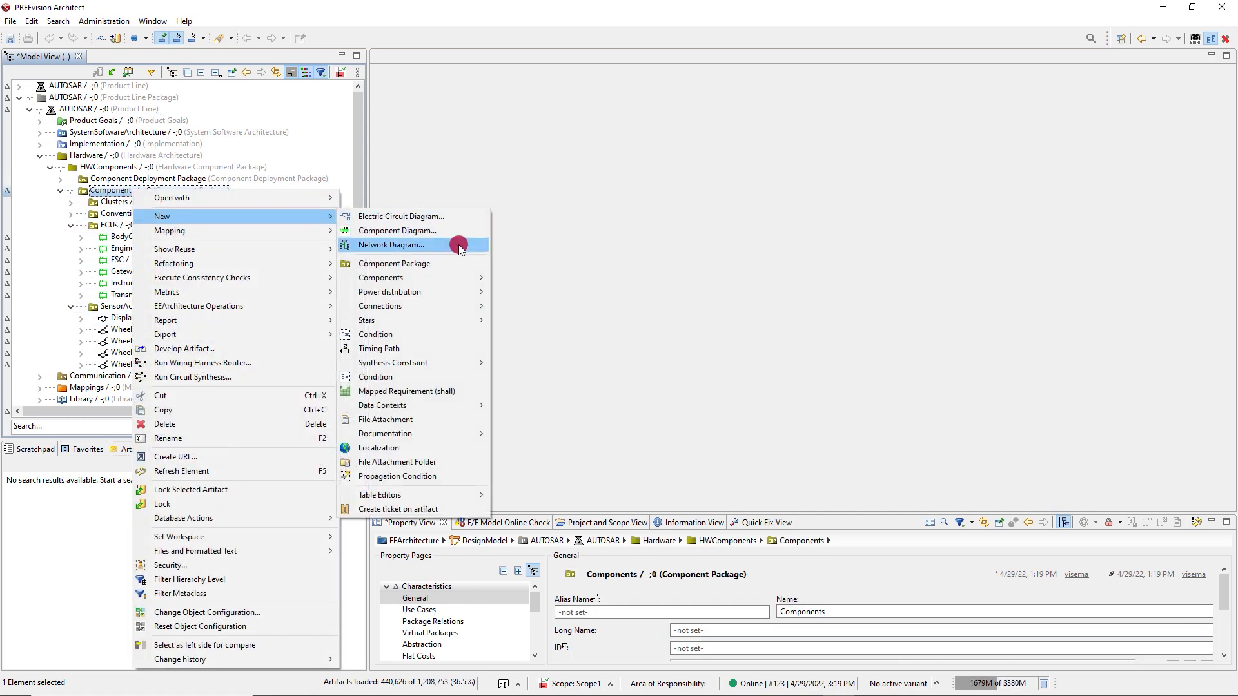
pyautogui.click(387, 245)
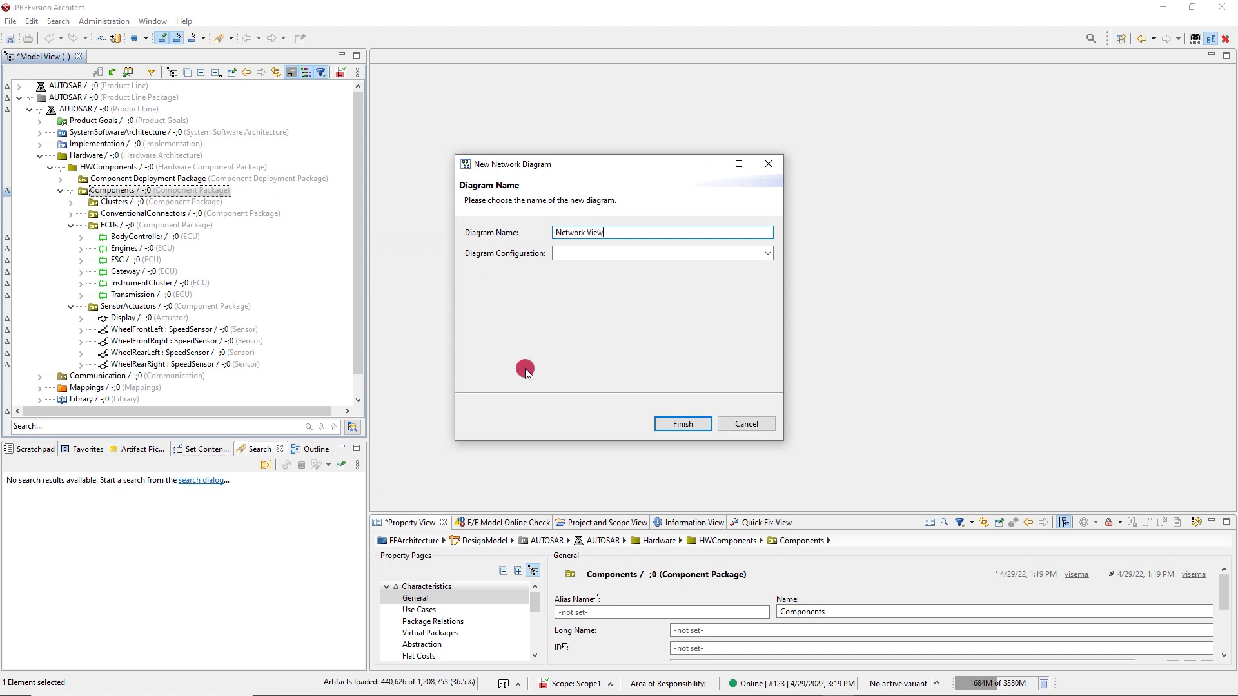
pyautogui.click(681, 424)
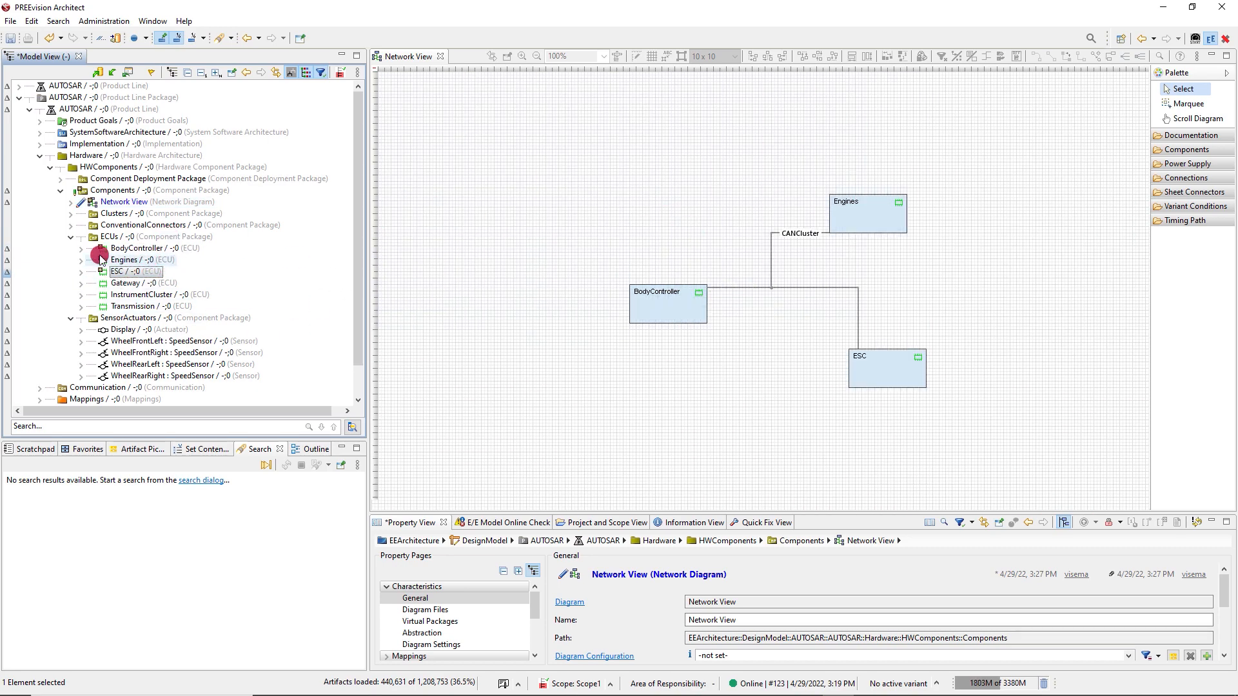
# - Put the BodyController ECU alone on the Network View canvas
pyautogui.click(81, 248)
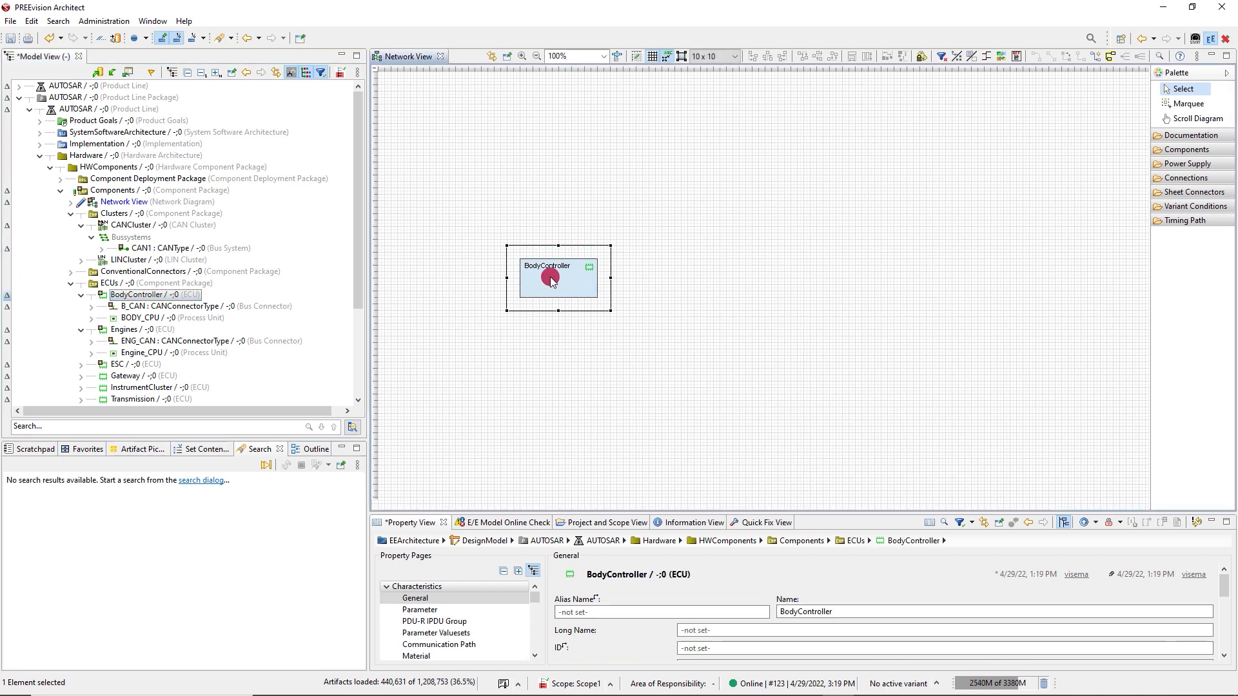
# - Populate BodyController with its connected cluster and connections, adding Gateway, ESC, Transmission and Engines
pyautogui.rightClick(557, 277)
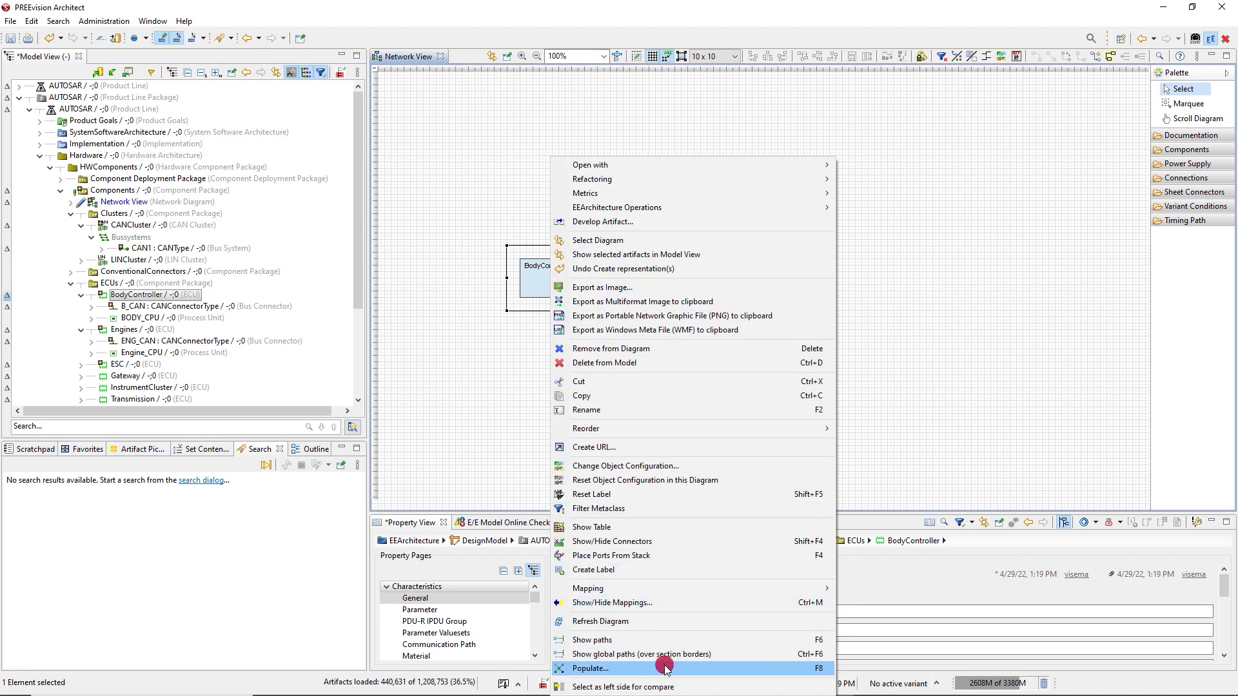
pyautogui.click(590, 668)
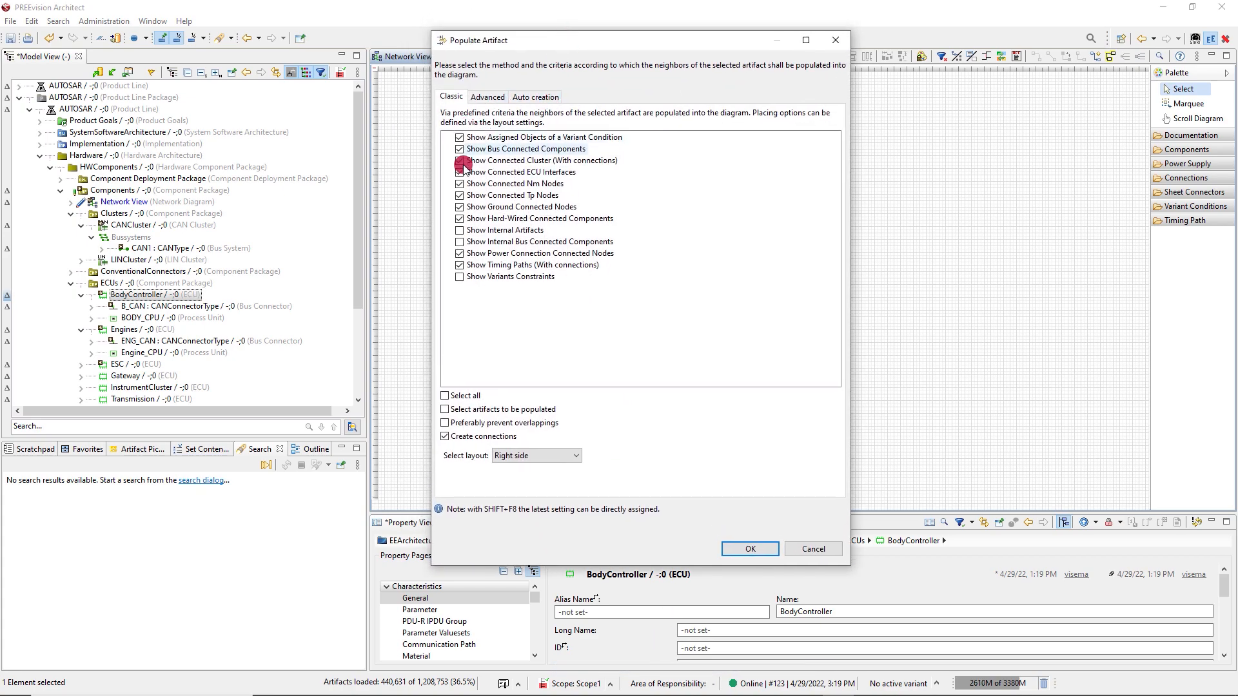
pyautogui.click(459, 161)
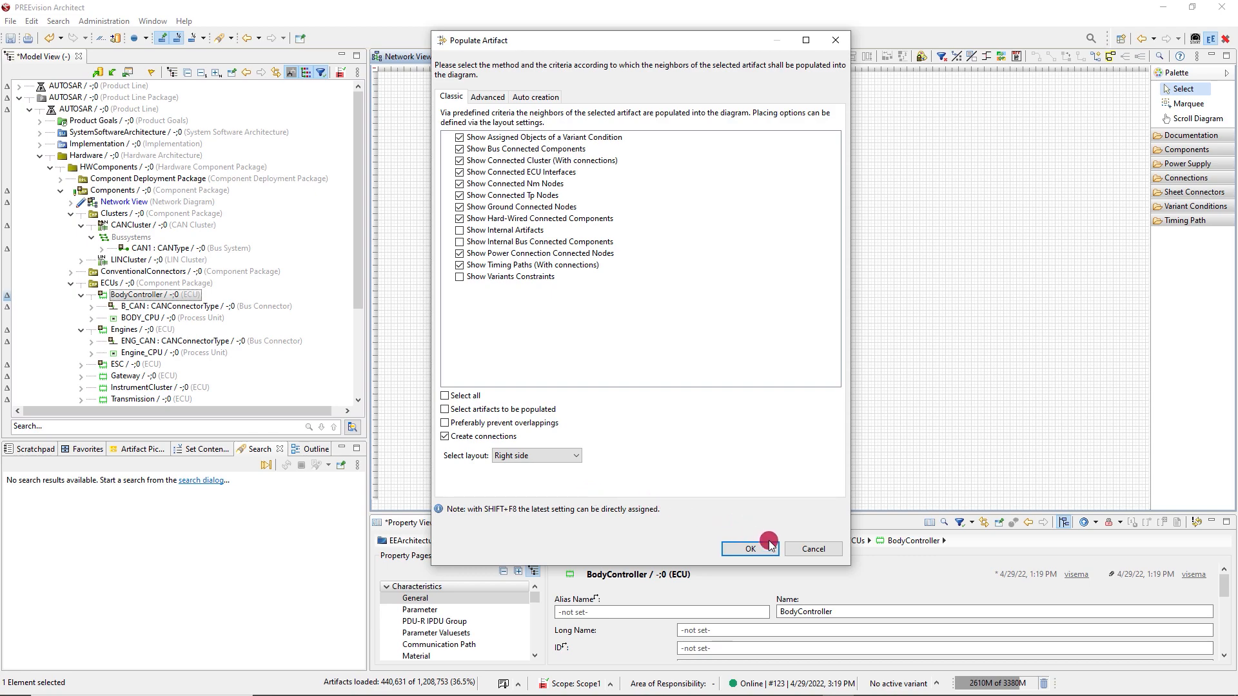
pyautogui.click(749, 548)
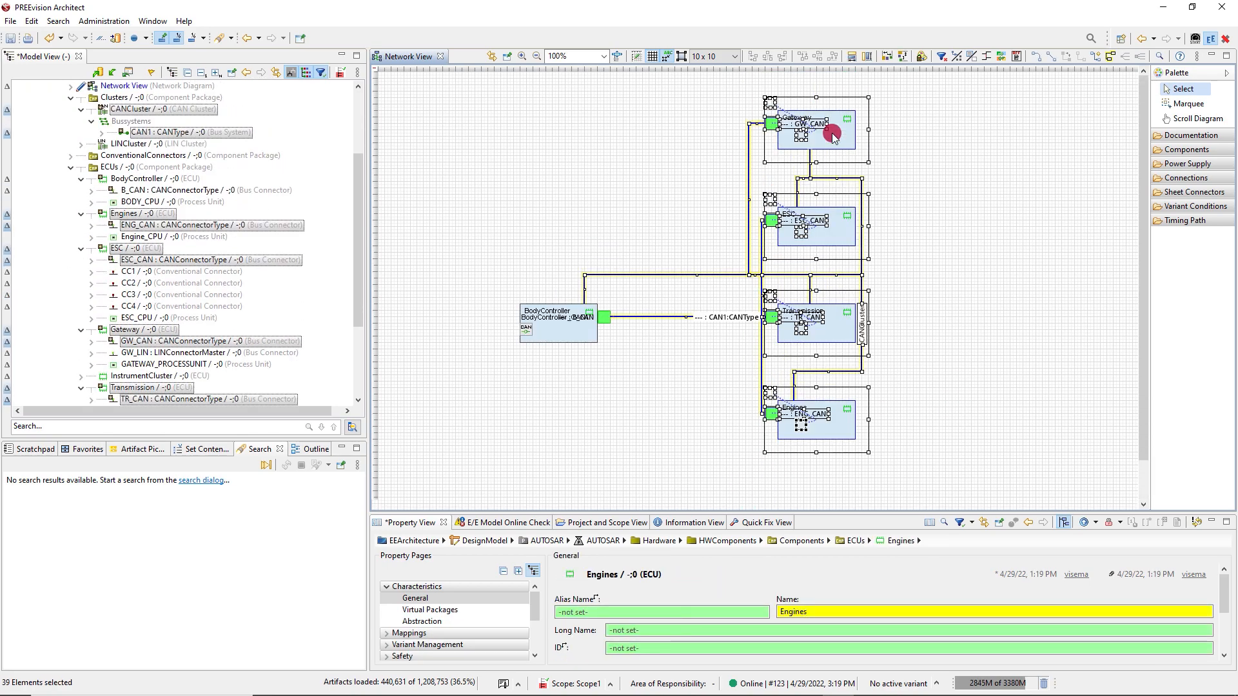
# - Populate the placed ECUs again to add four SpeedSensors and the Display, then deselect
pyautogui.rightClick(832, 137)
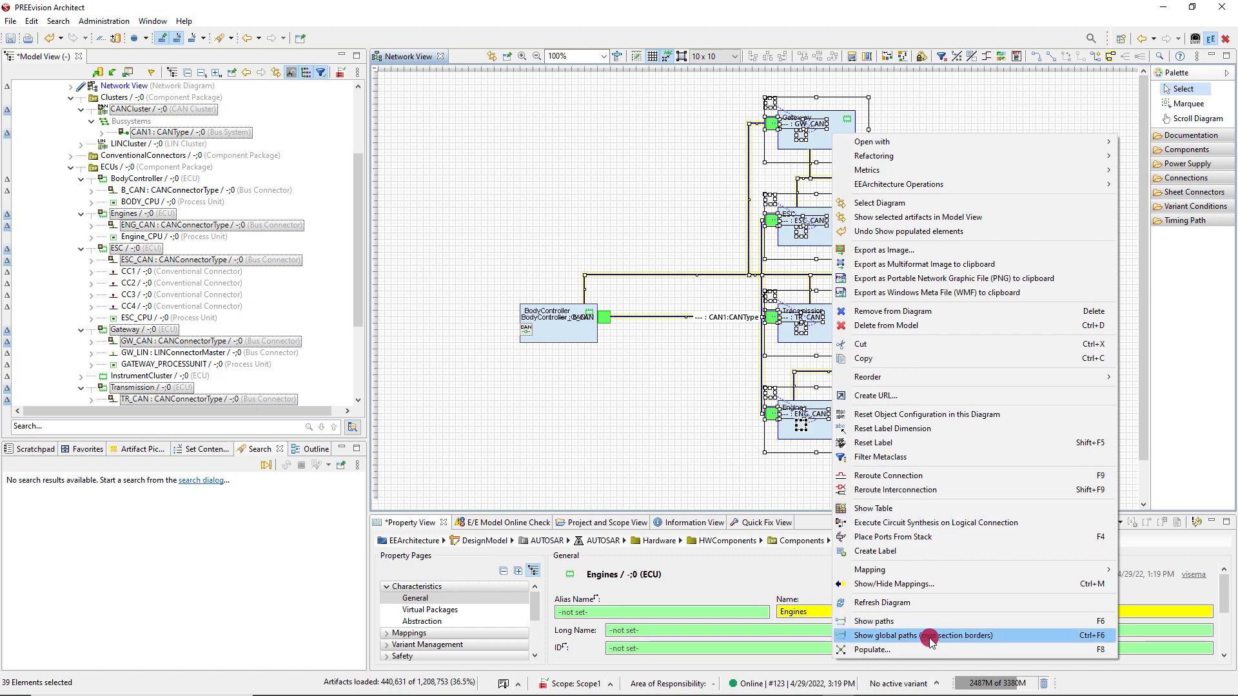
pyautogui.click(872, 649)
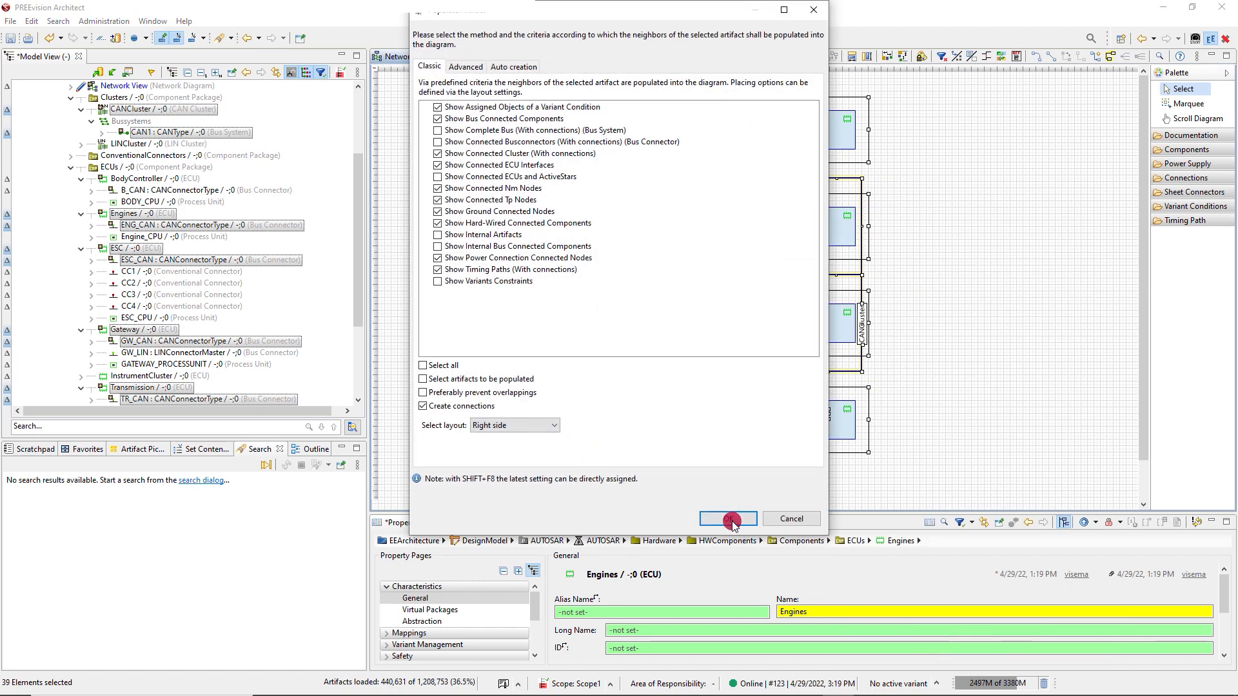
pyautogui.click(726, 518)
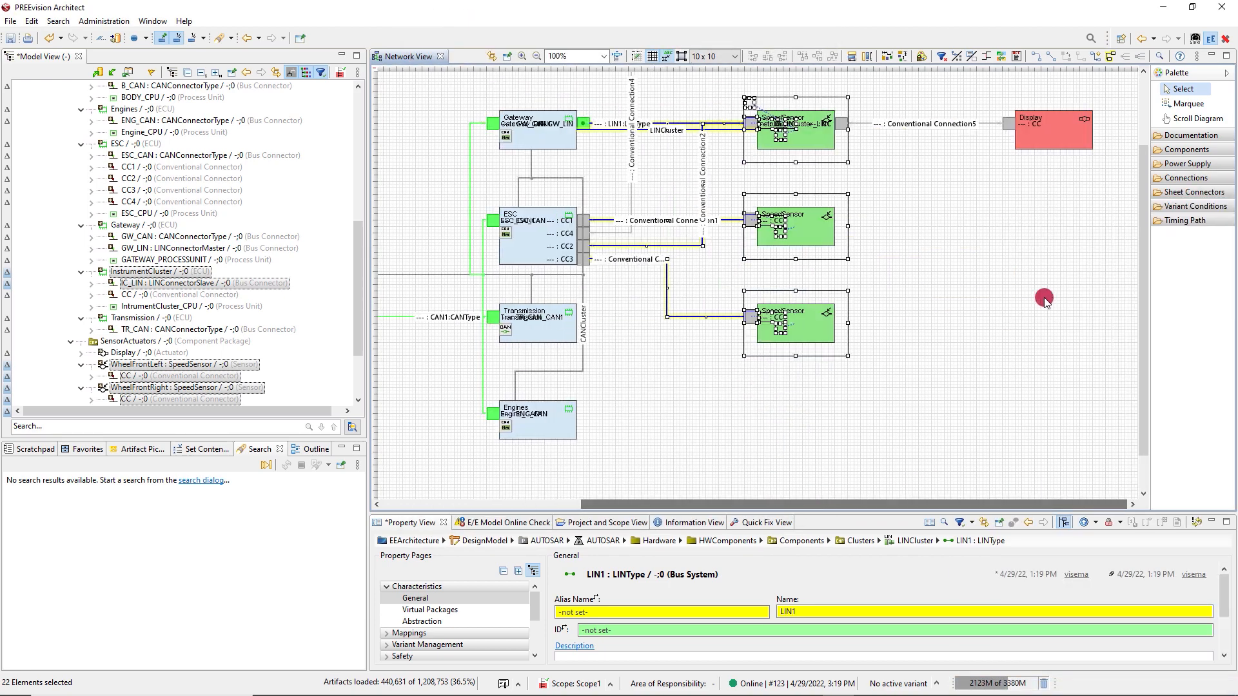
pyautogui.click(1053, 129)
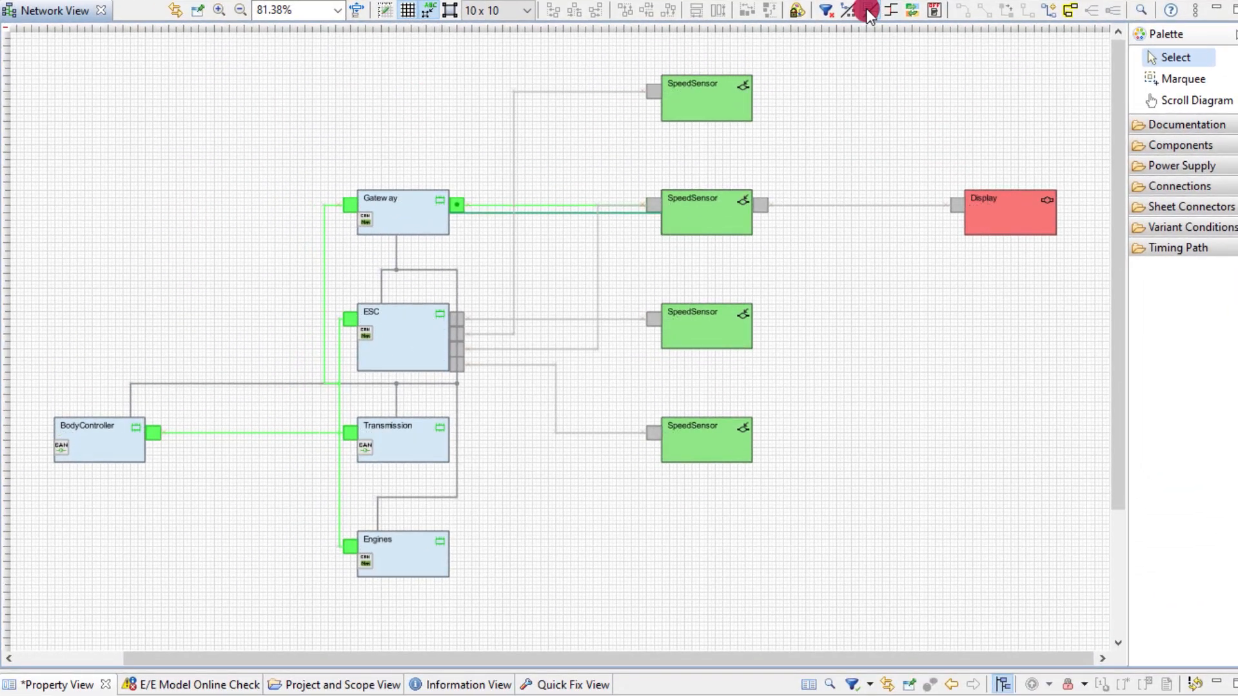
# - Filter out cluster elements such as LIN Cluster from the diagram
pyautogui.click(848, 9)
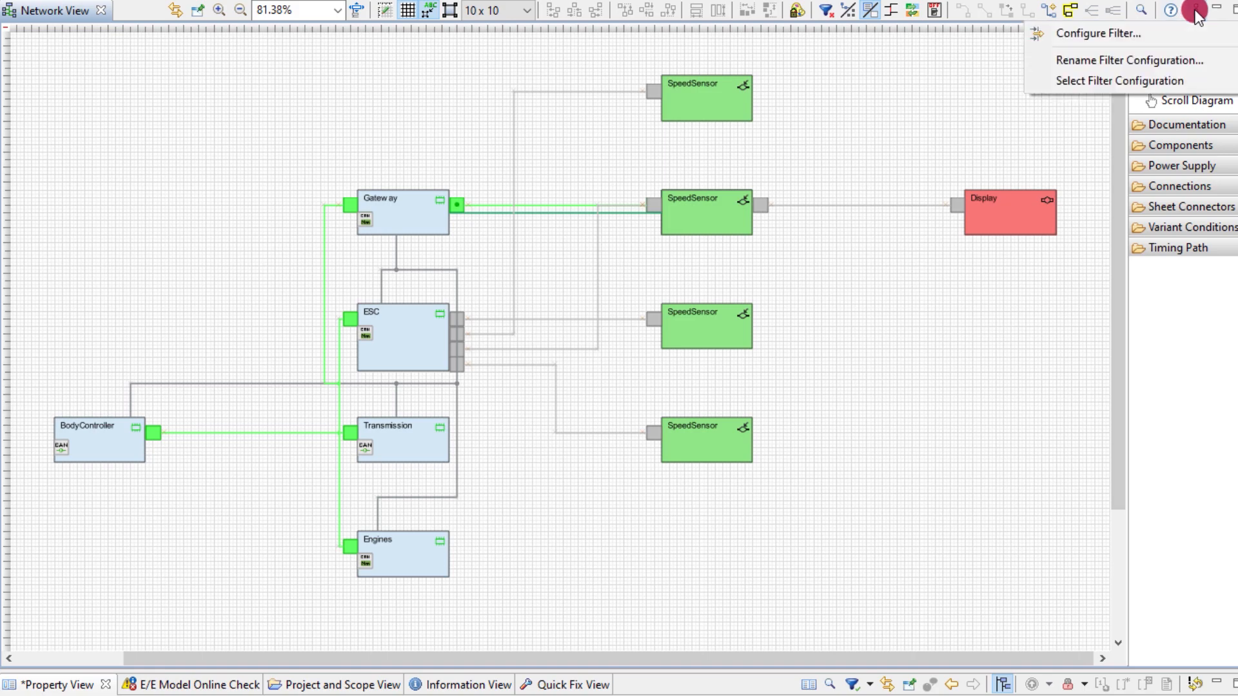
pyautogui.click(1098, 33)
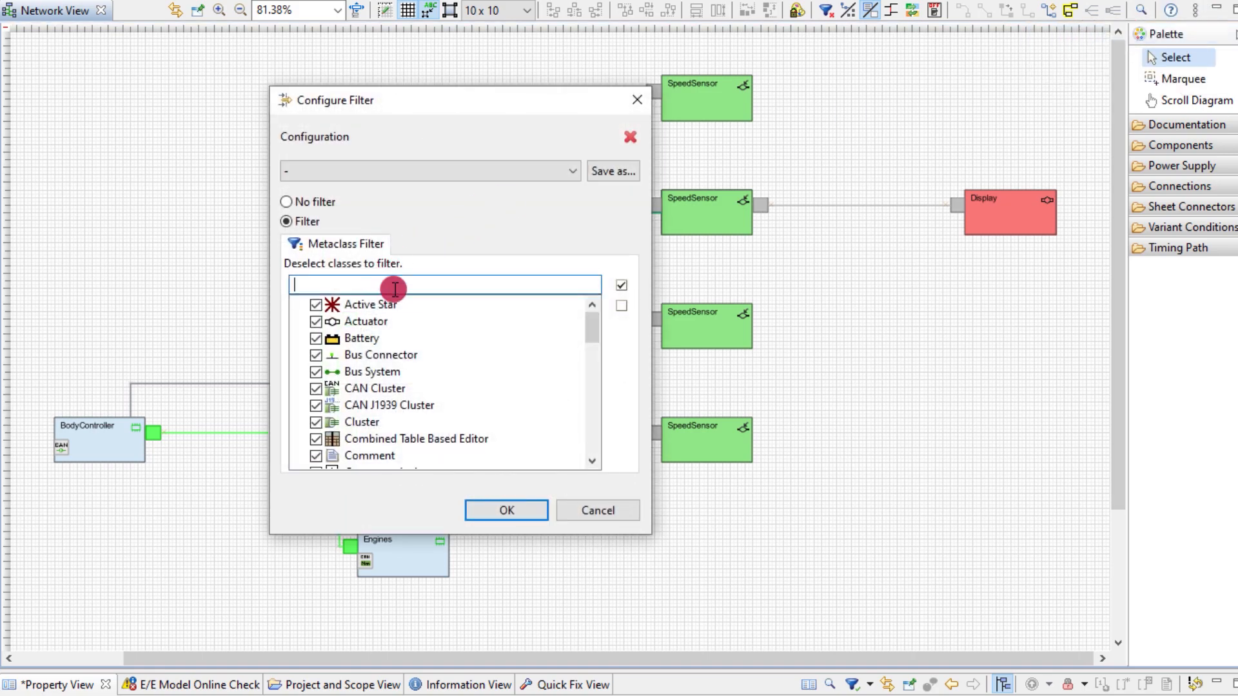
pyautogui.write('clust')
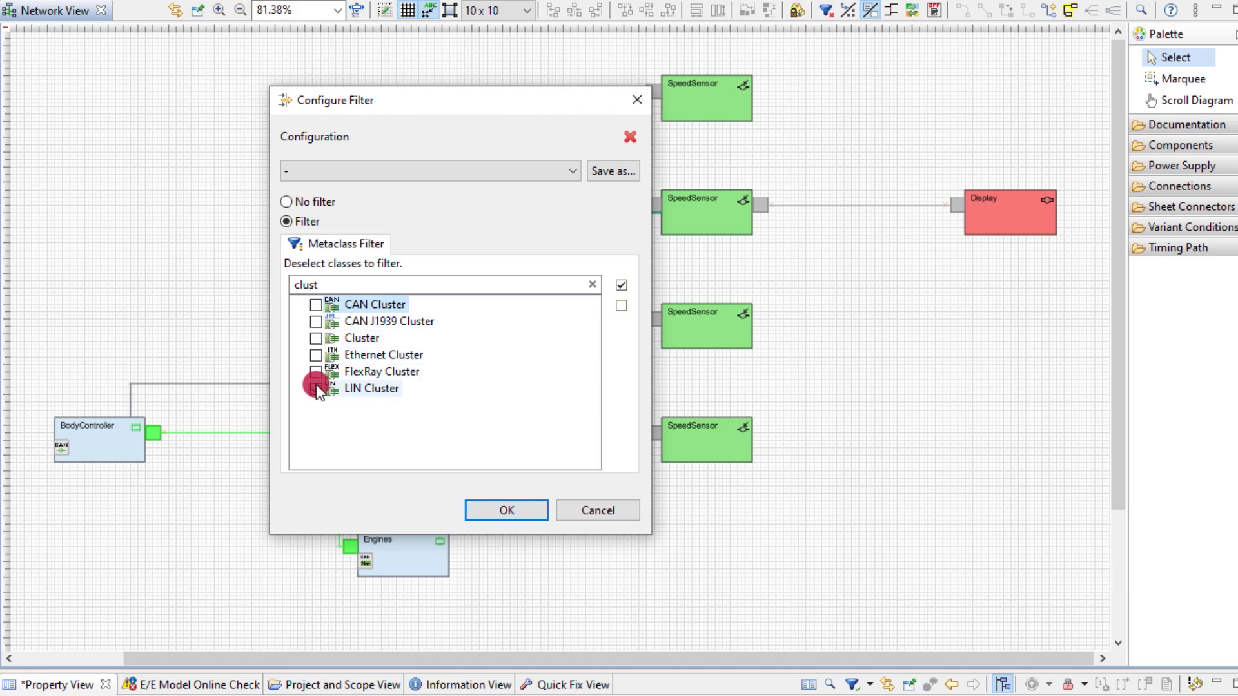
pyautogui.click(505, 510)
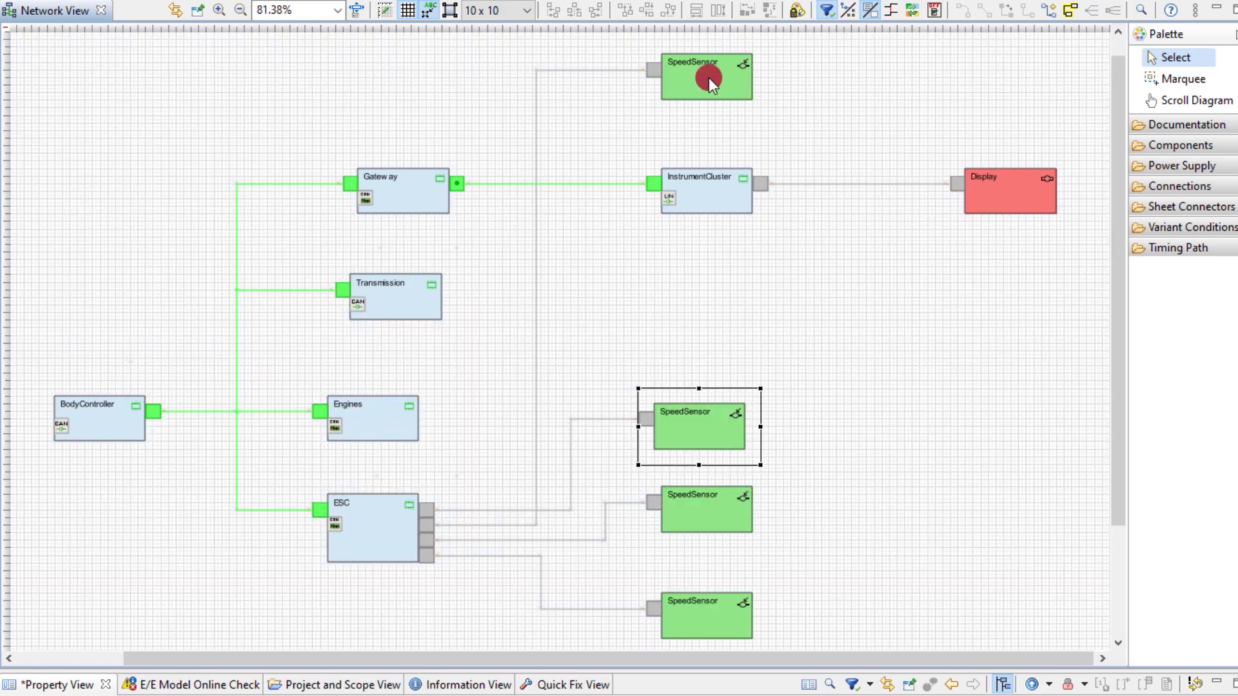
# - Left-align Gateway, Transmission, Engines and ESC into one column, then select ESC
pyautogui.scroll(3)
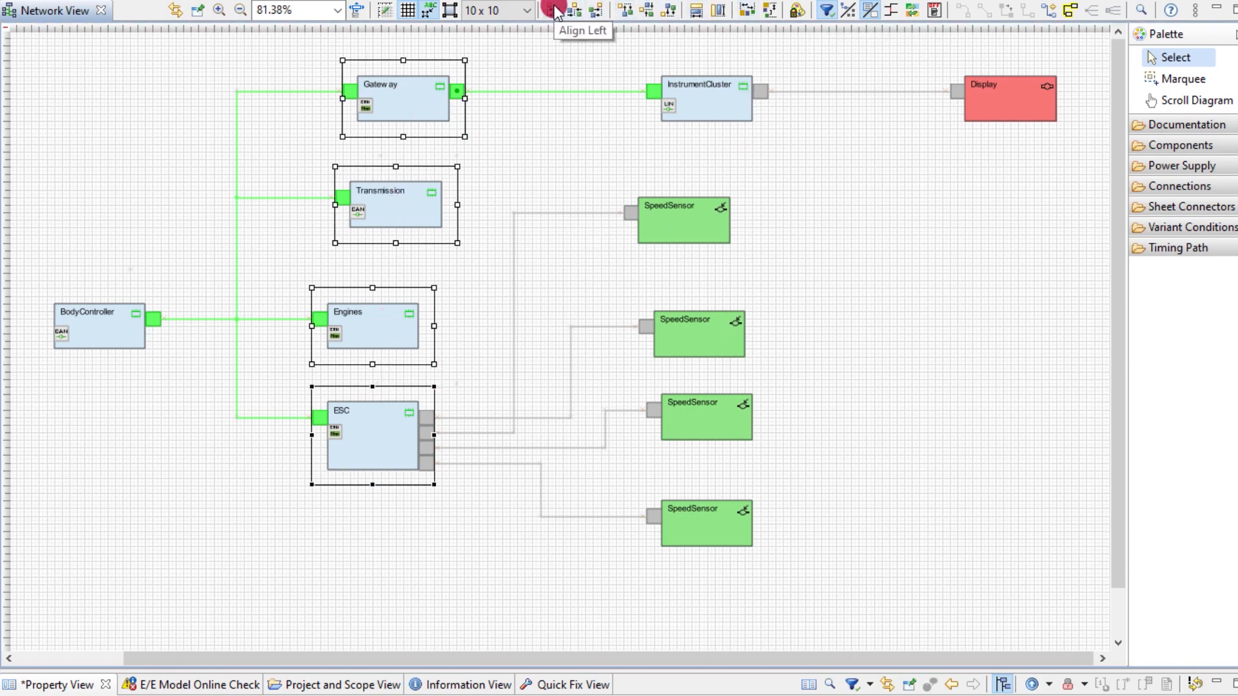
pyautogui.click(555, 9)
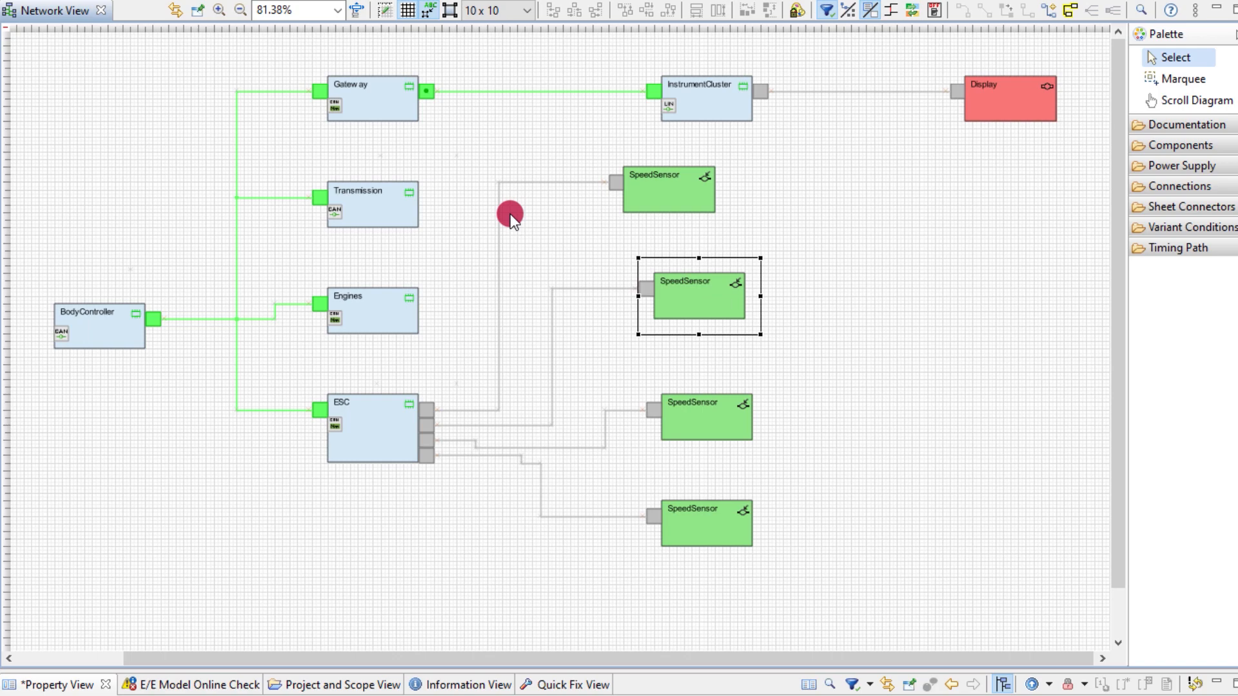
pyautogui.click(1072, 10)
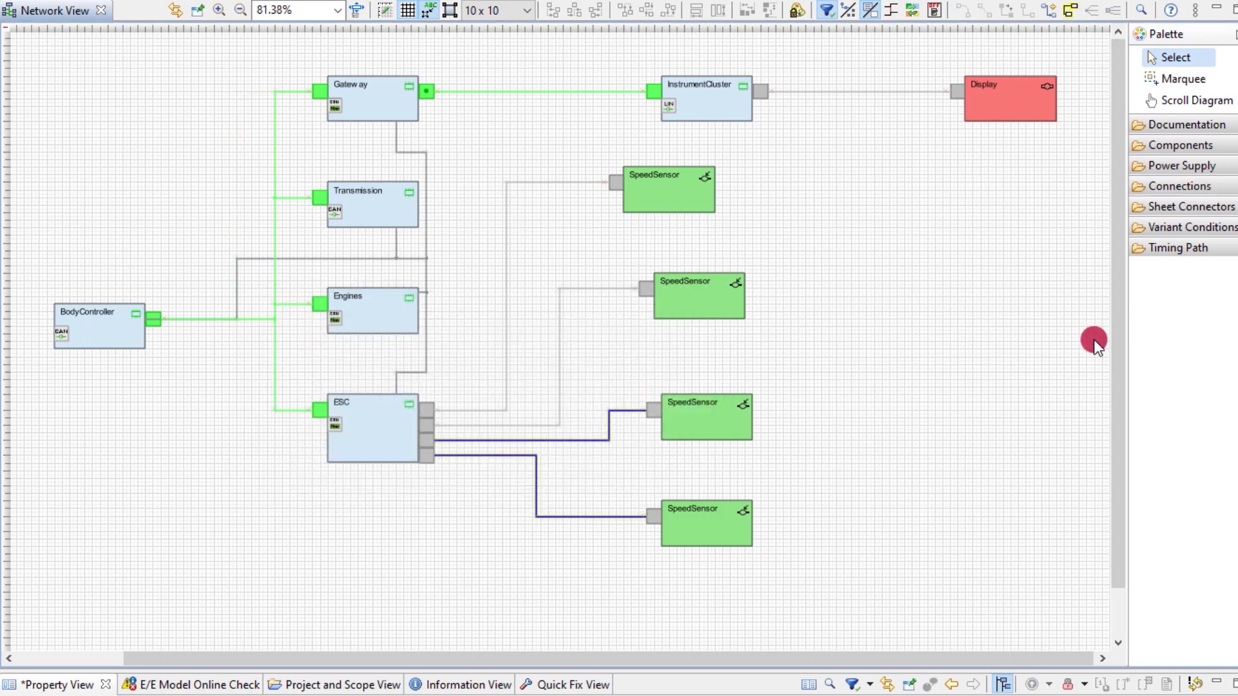
pyautogui.moveTo(1099, 521)
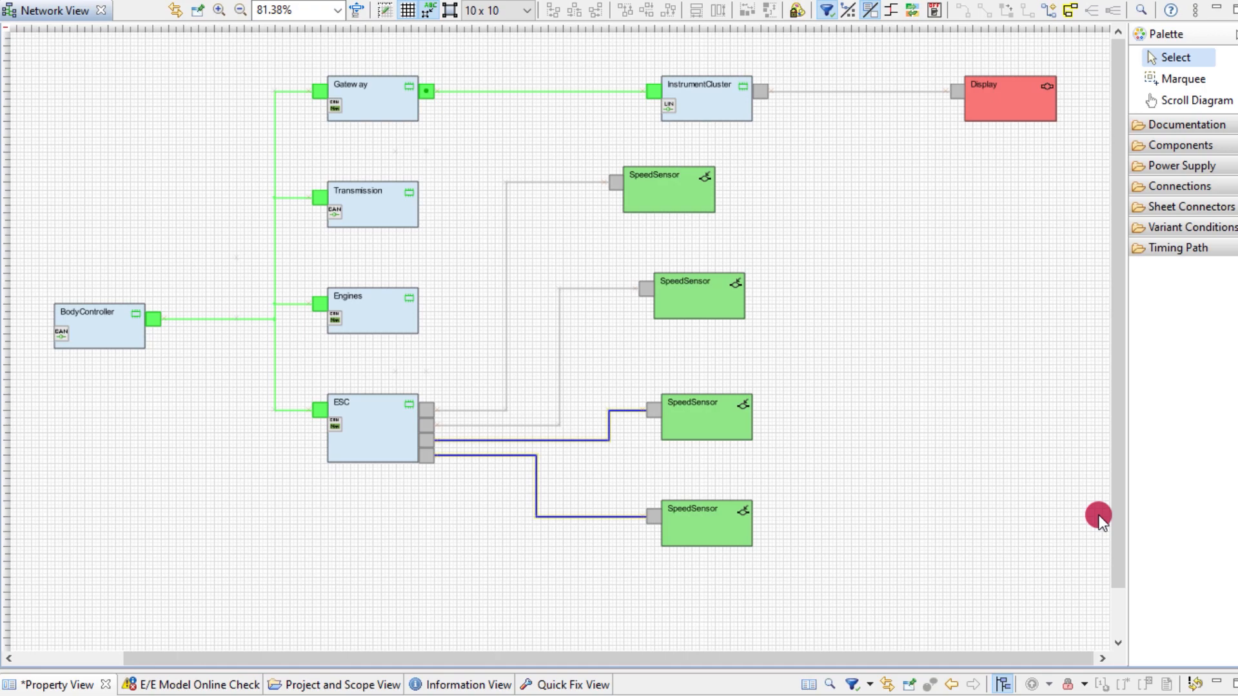
pyautogui.click(380, 429)
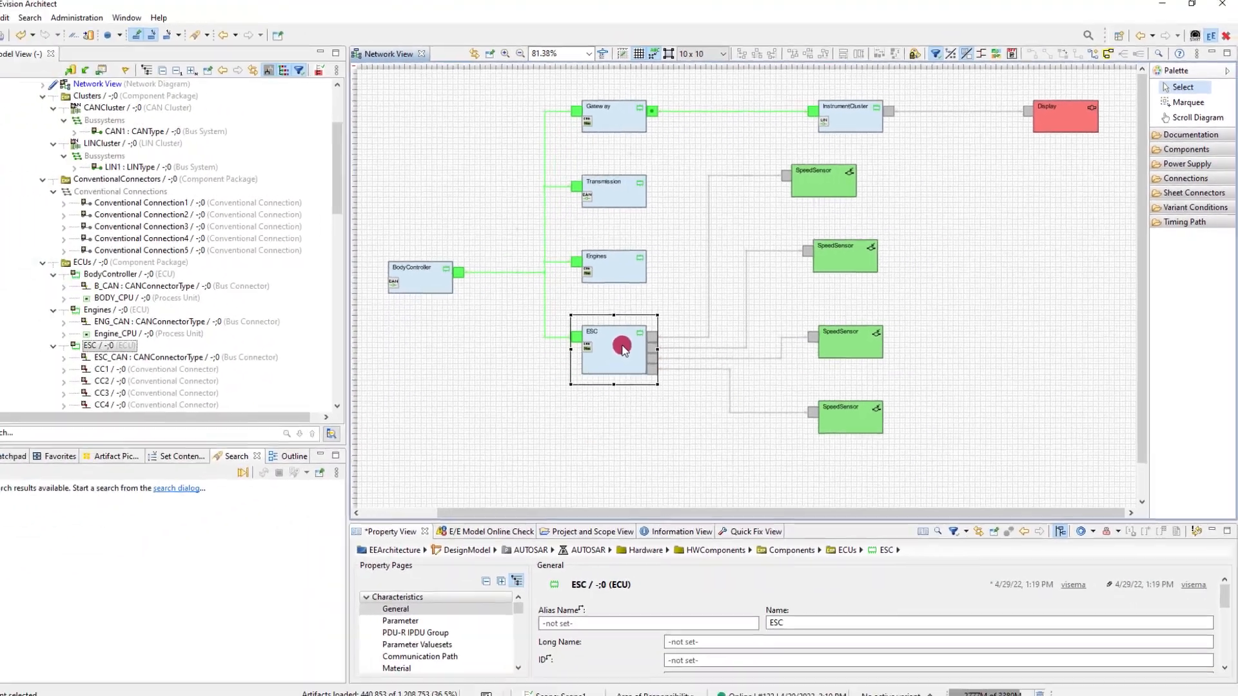
pyautogui.rightClick(622, 349)
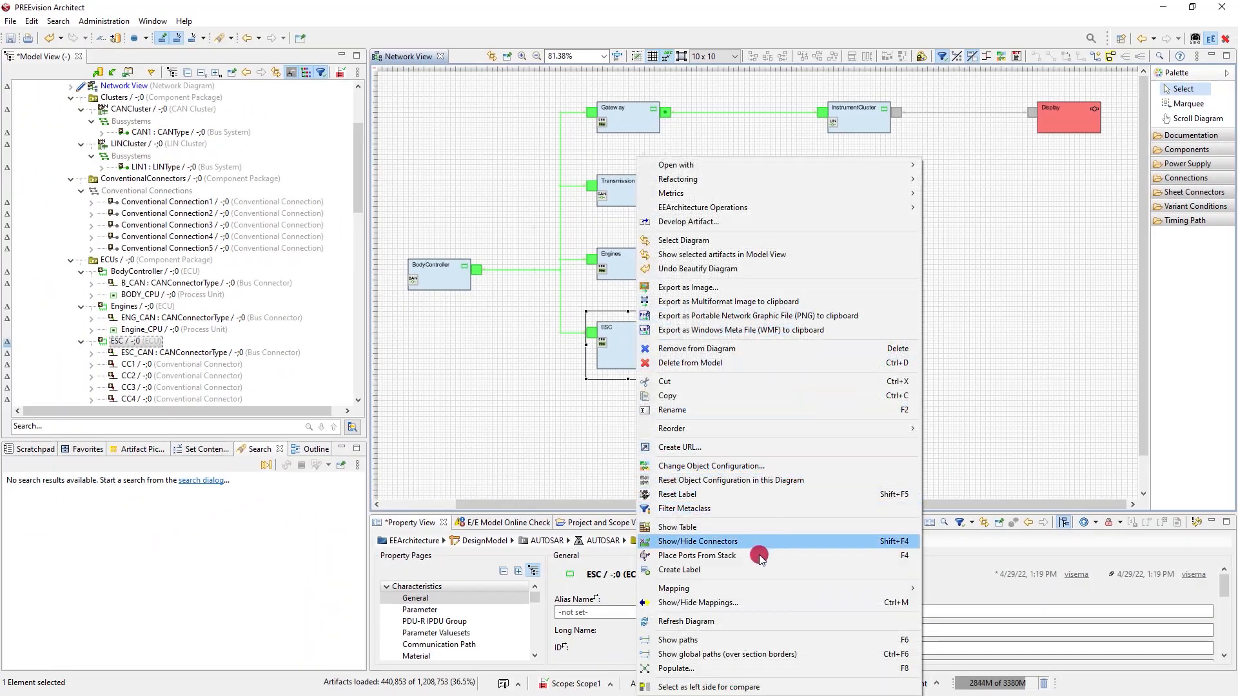
# - Show ESC's software component mappings as an external box in the diagram
pyautogui.click(697, 602)
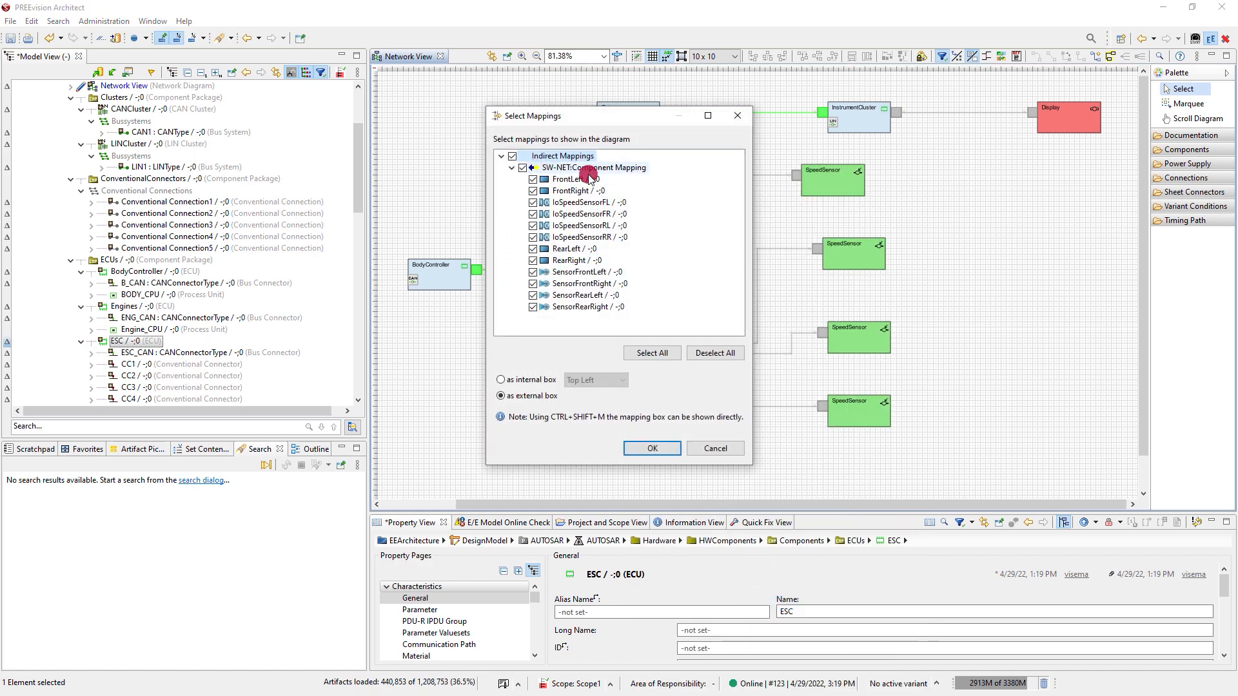
pyautogui.click(651, 447)
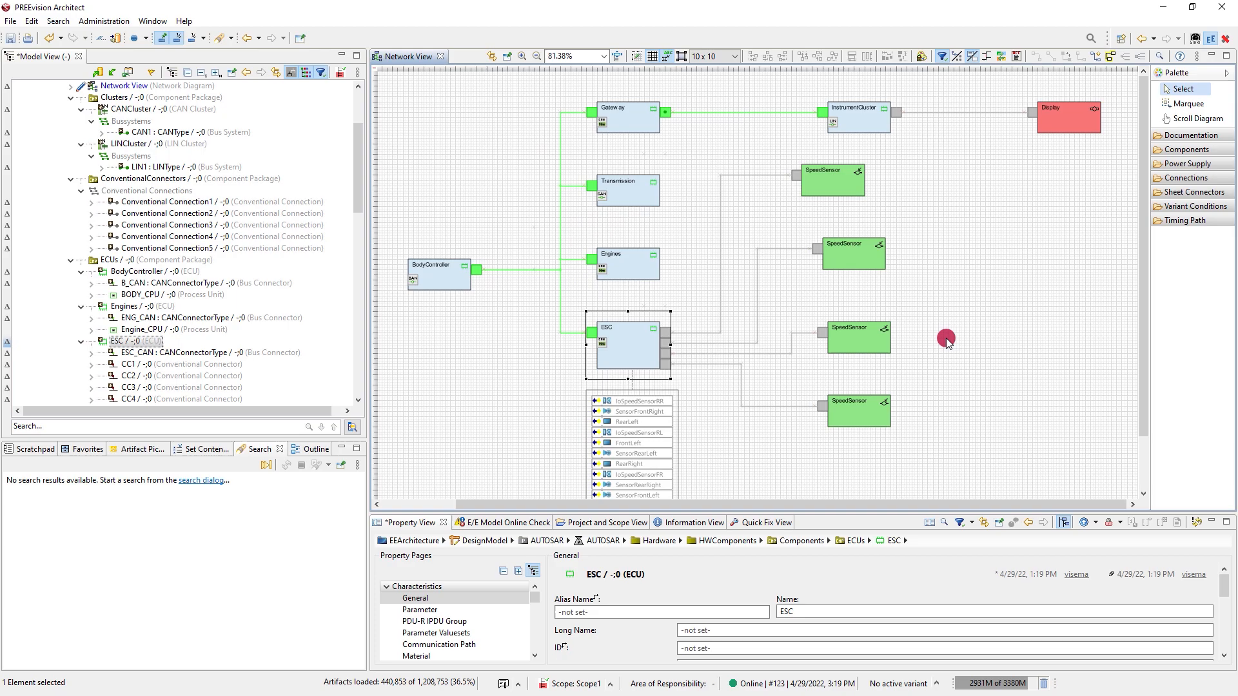